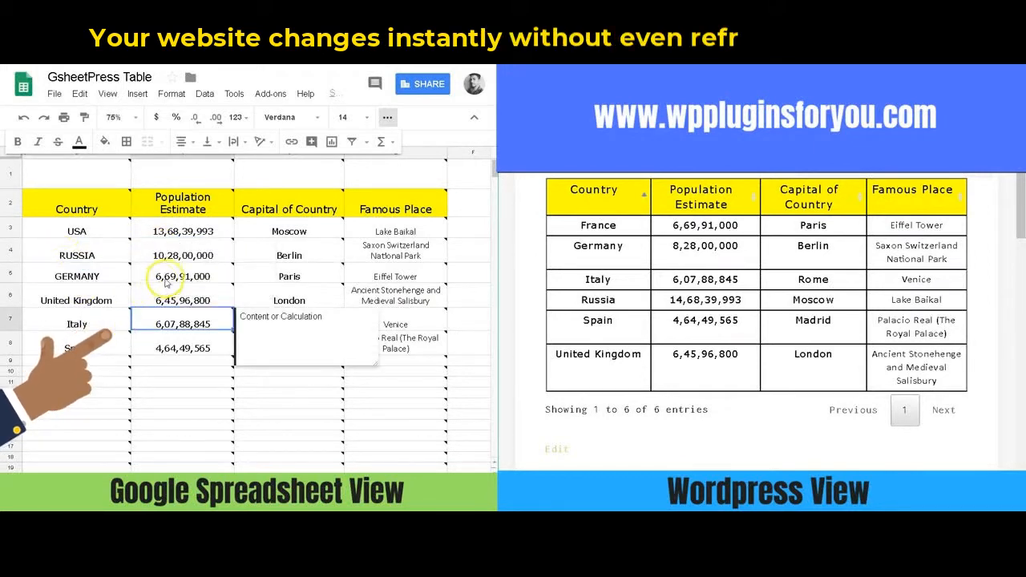
Publish the edited capitals and population table to WordPress through GSheetPress Table
click(270, 92)
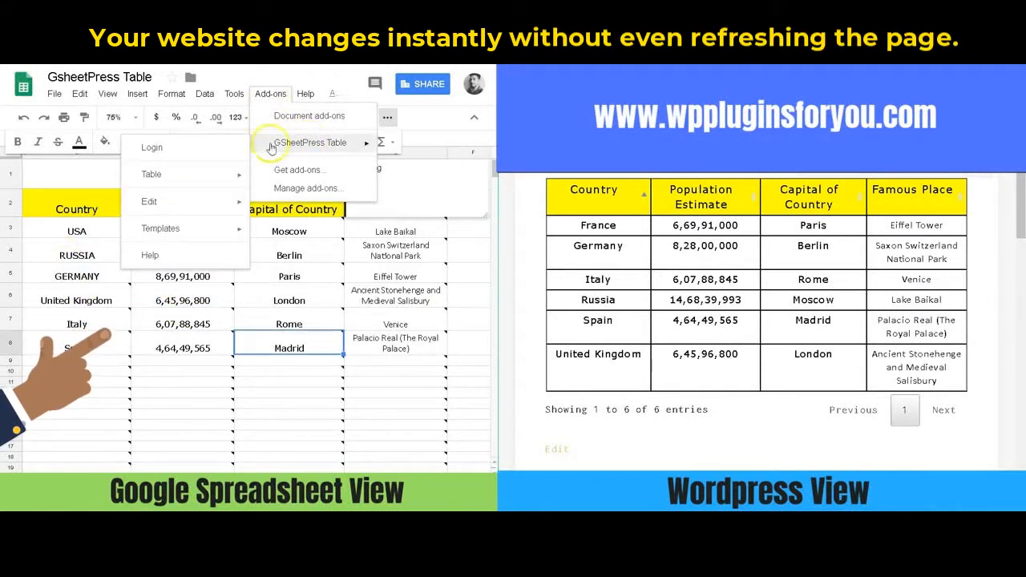
click(151, 174)
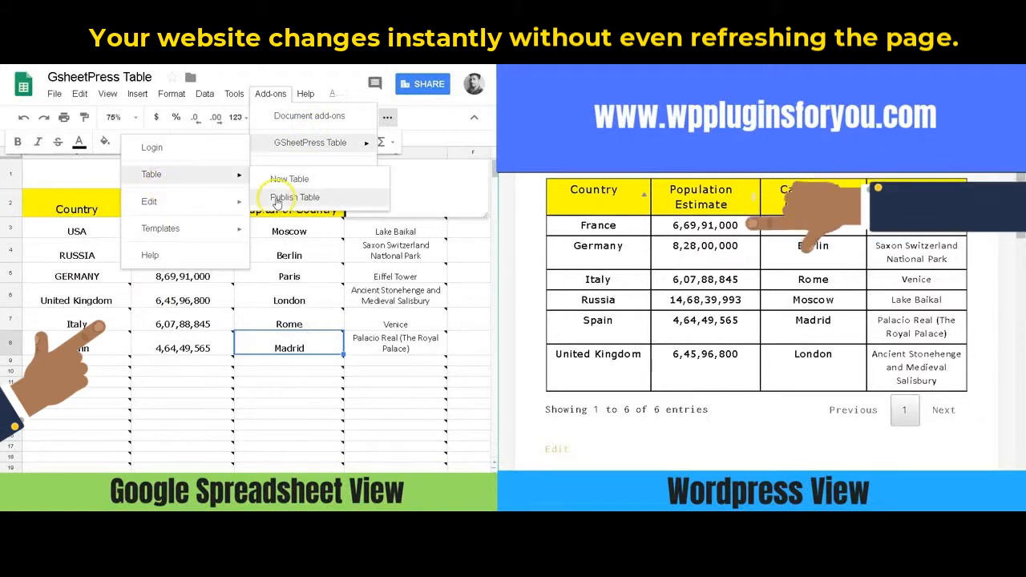
click(295, 197)
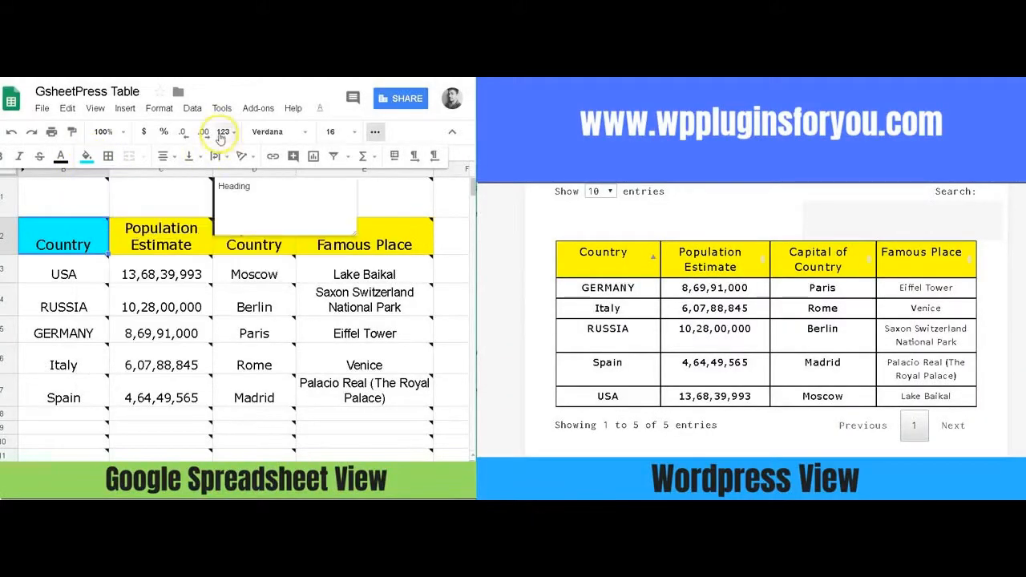
Apply a cyan fill to the Country header cell
click(257, 109)
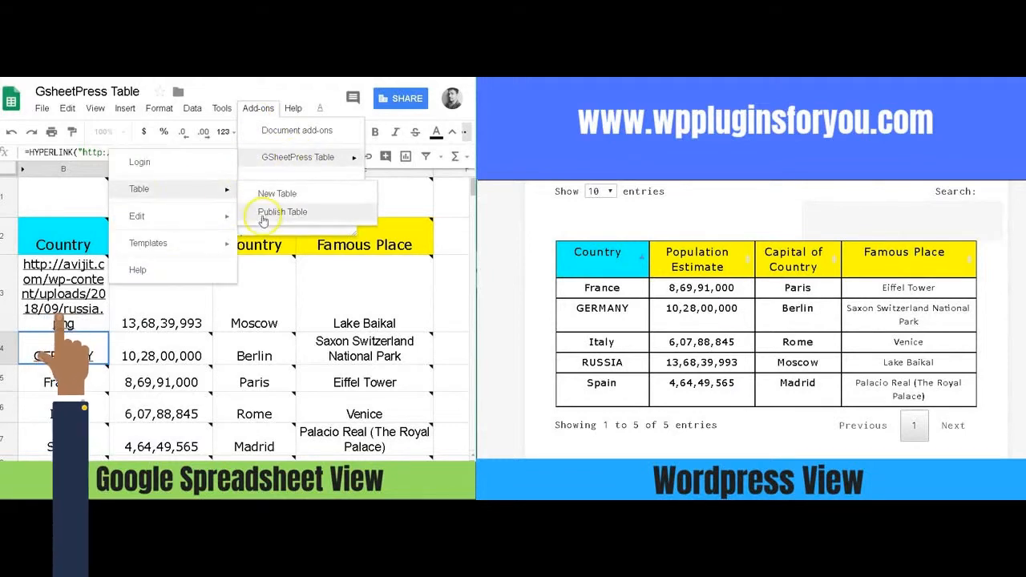
Republish the table so WordPress shows the Russia flag image
click(281, 211)
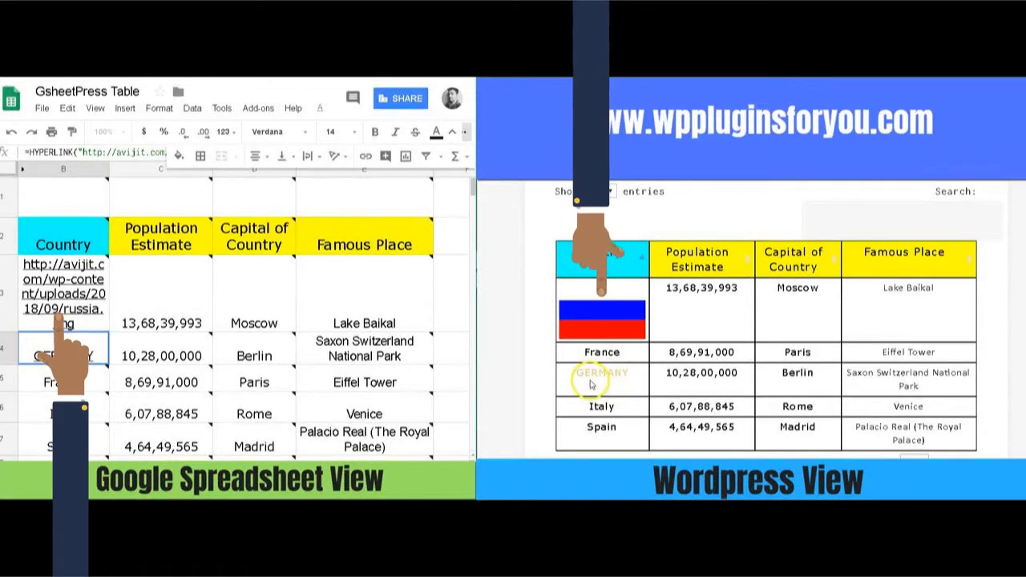